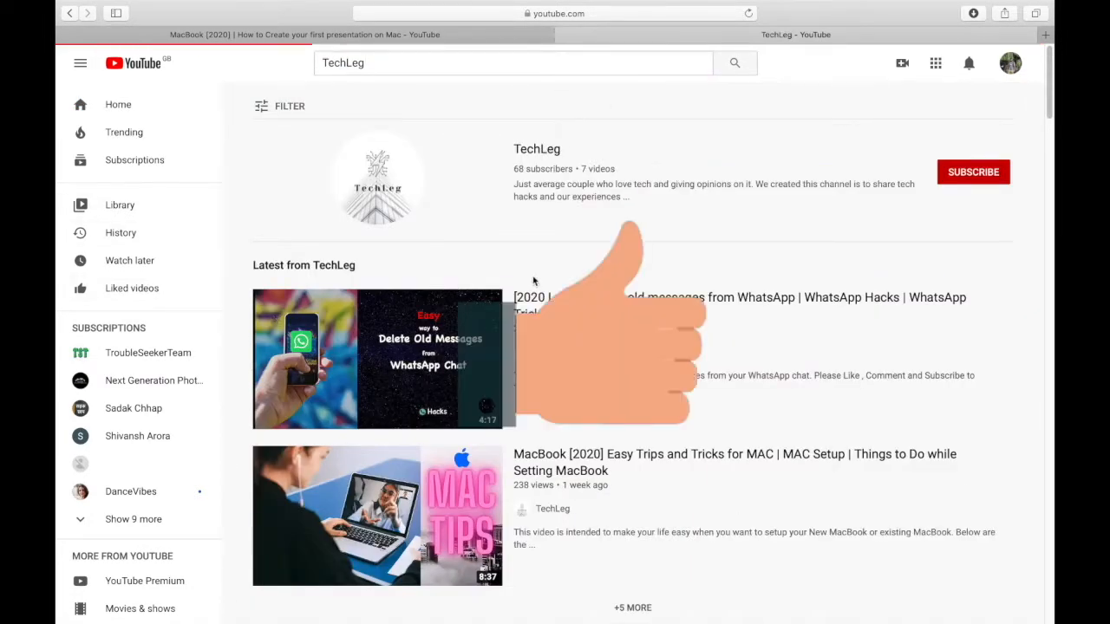
Open the TechLeg channel page from the YouTube search results.
left_click(973, 172)
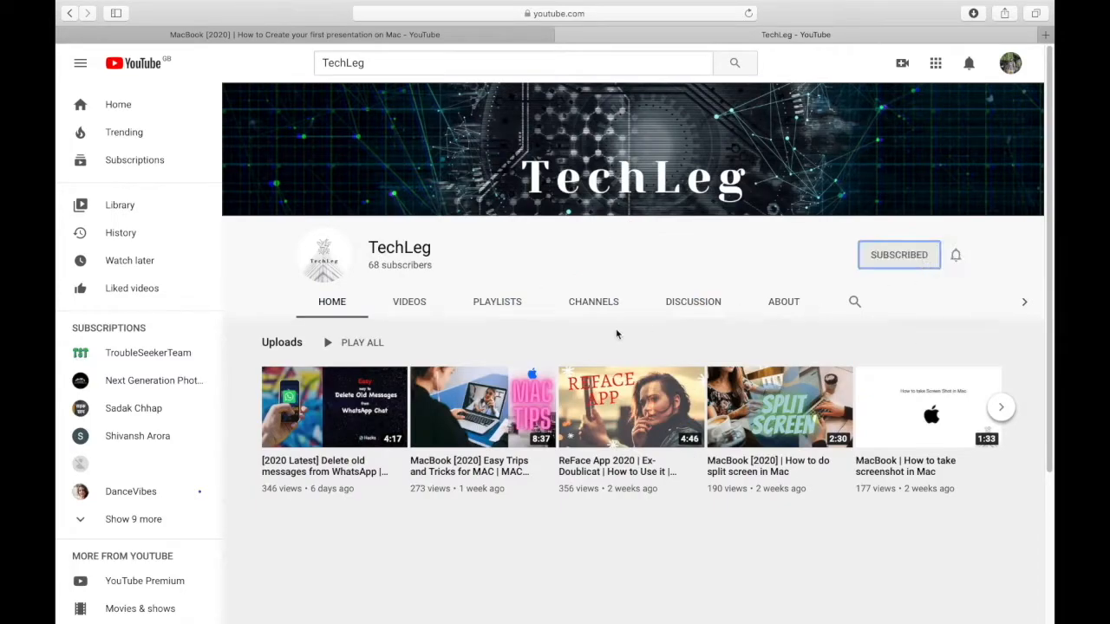
left_click(955, 254)
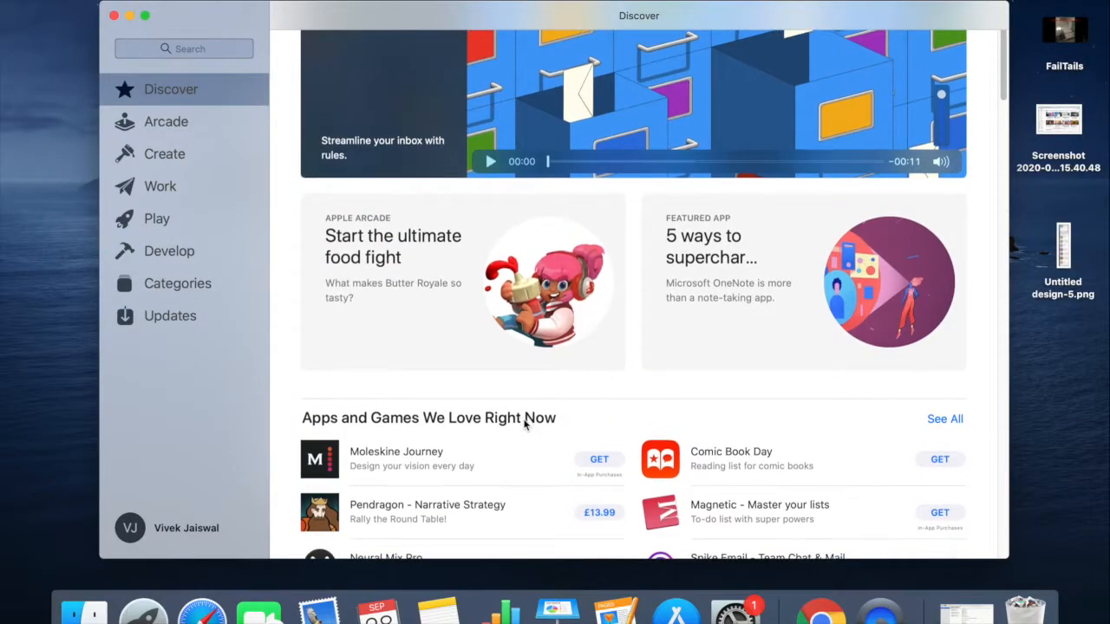
scroll("down", 3)
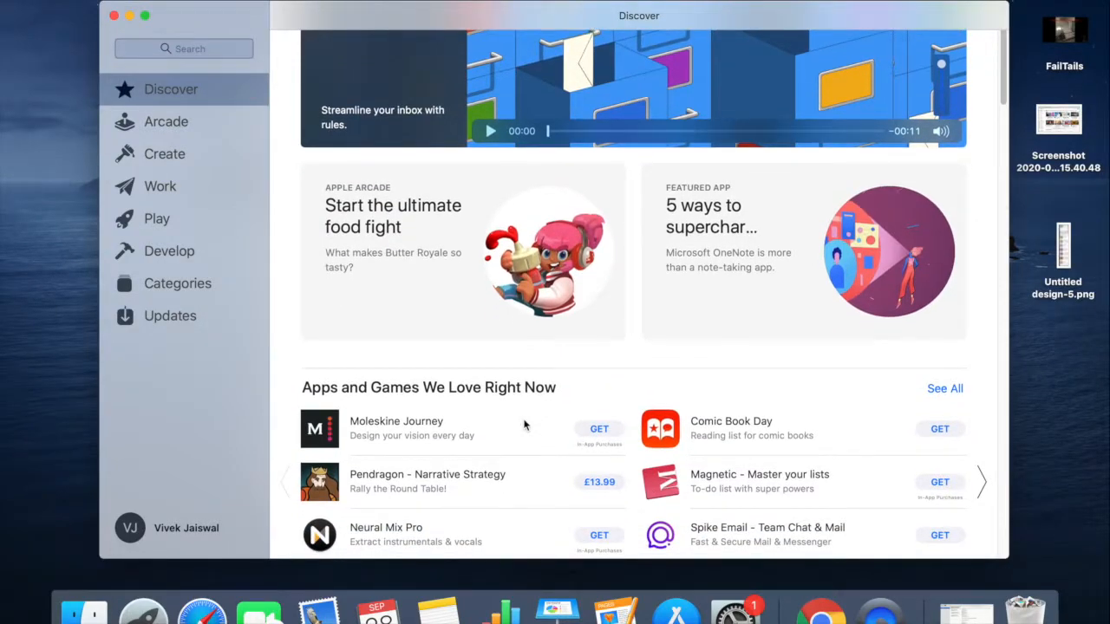
scroll("down", 3)
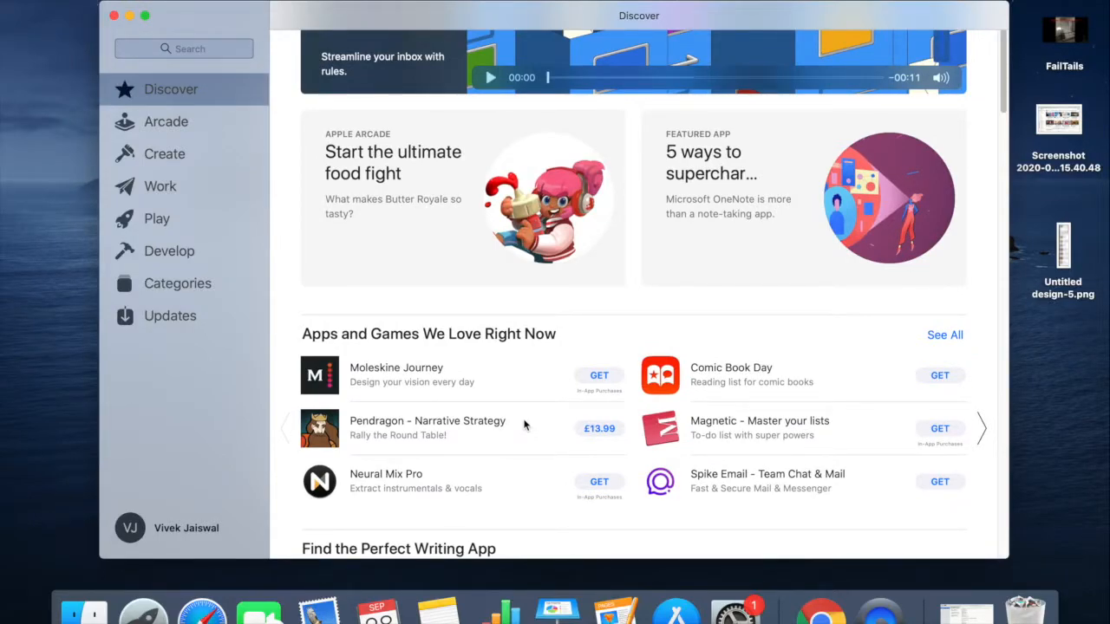
scroll("down", 3)
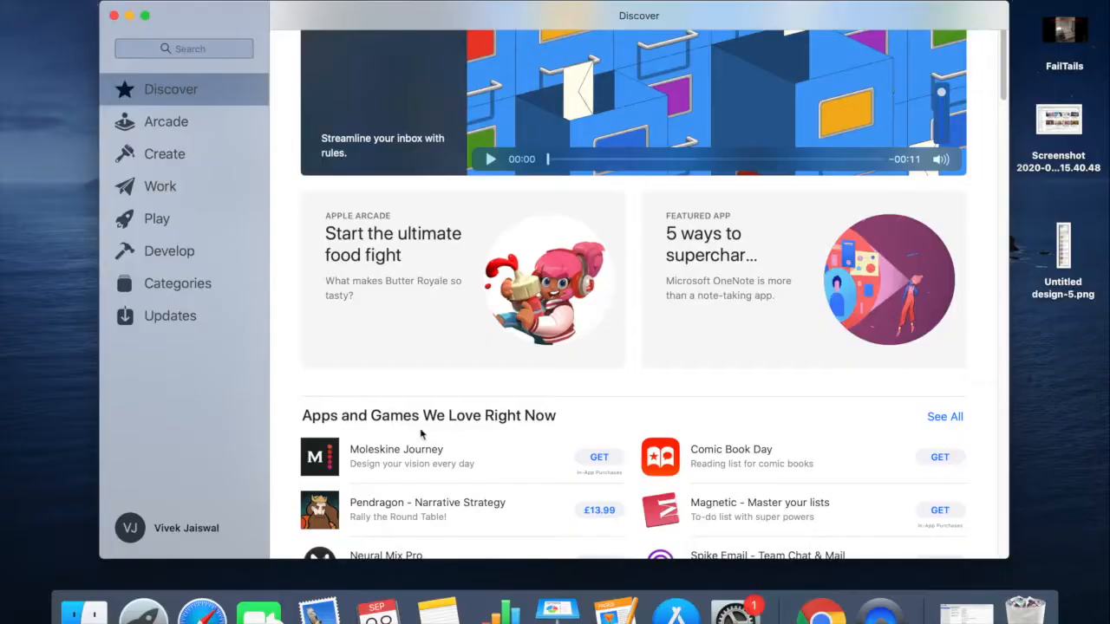
mouse_move(267, 463)
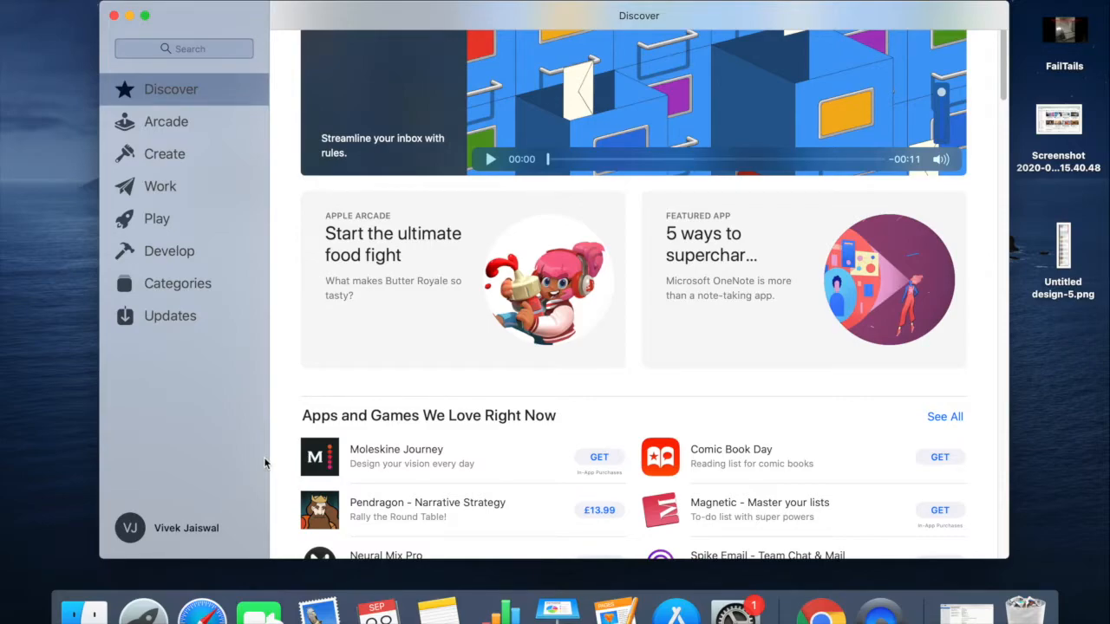
mouse_move(143, 607)
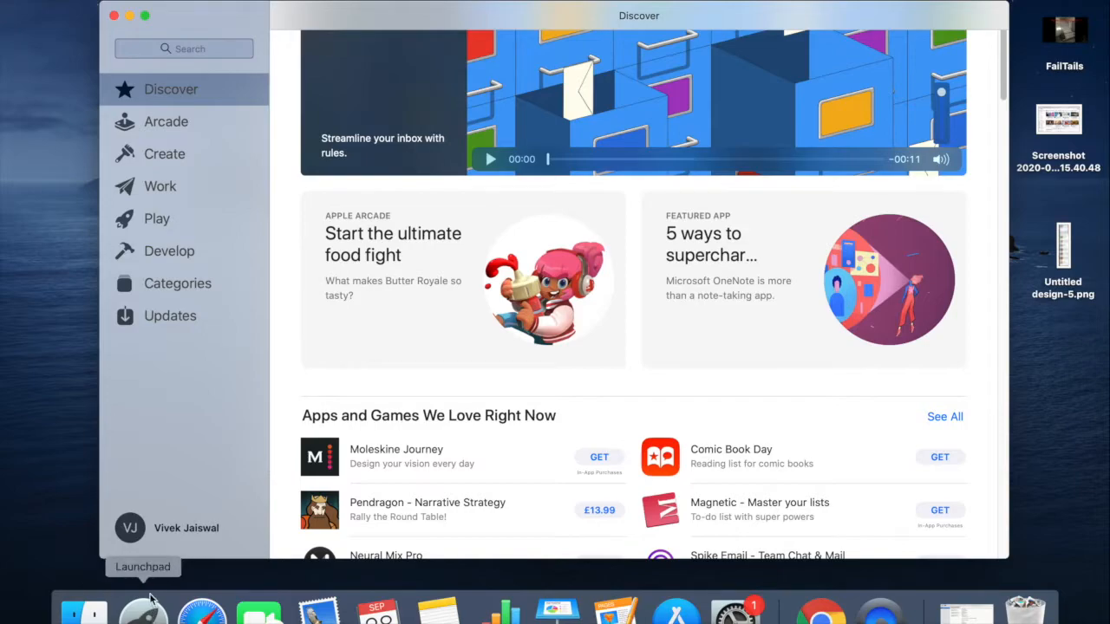
mouse_move(148, 617)
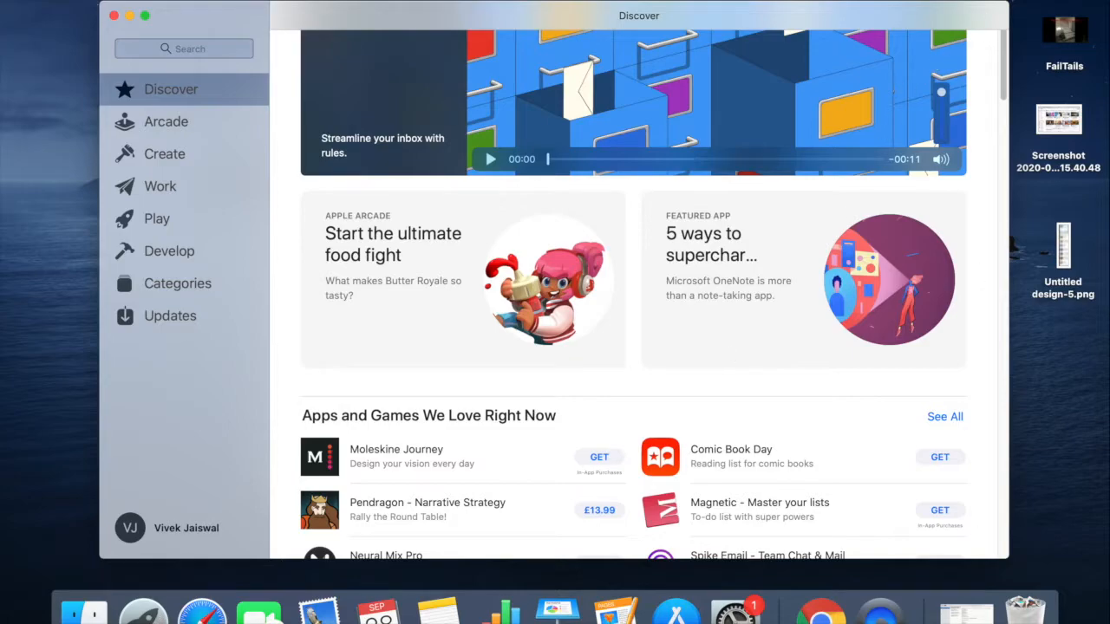
Launch Launchpad from Spotlight and delete the ScreenPointer app, confirming the deletion.
type("launchpad")
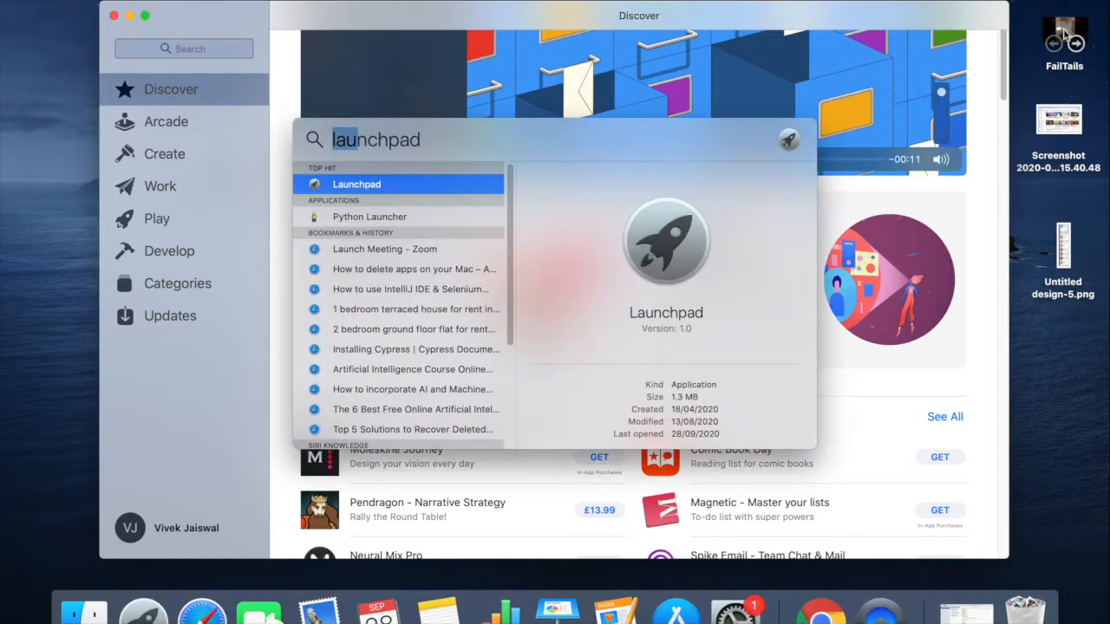
left_click(356, 184)
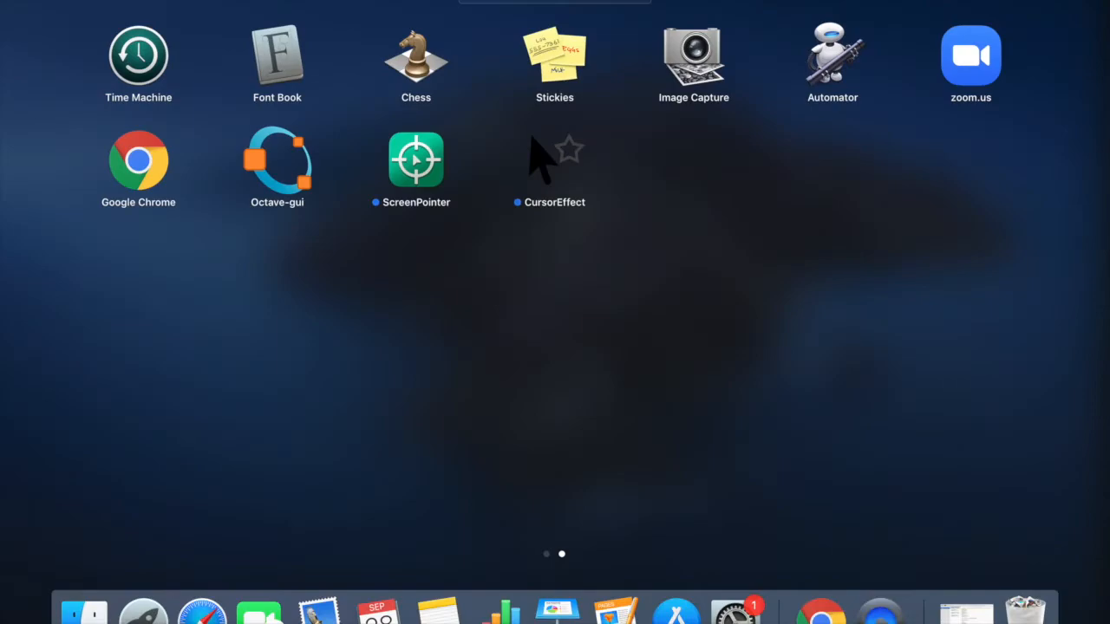
mouse_move(612, 387)
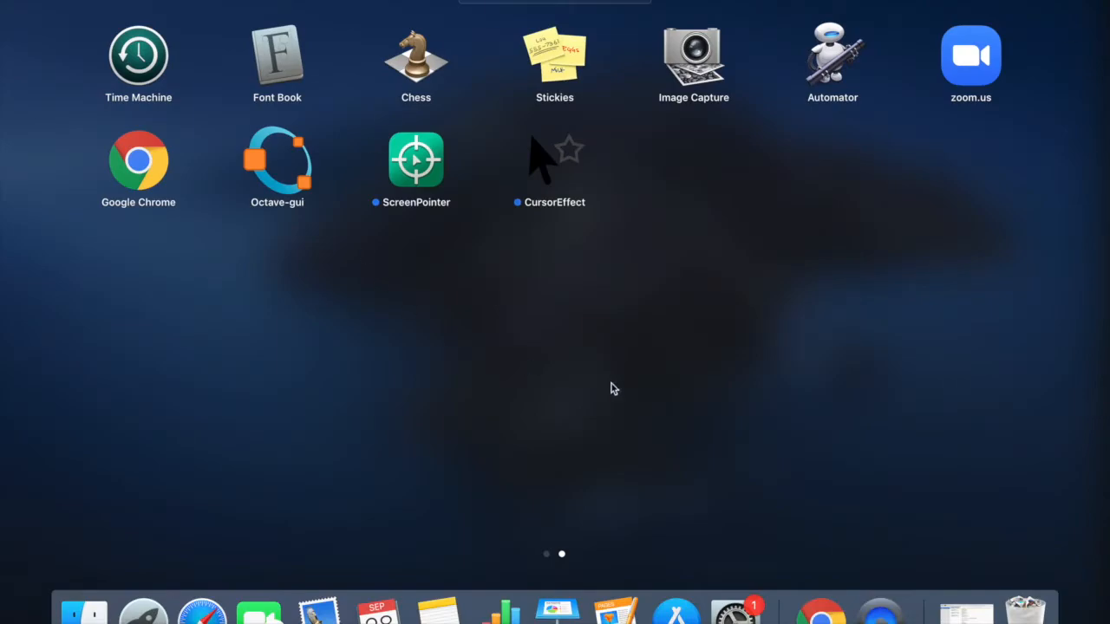
mouse_move(440, 159)
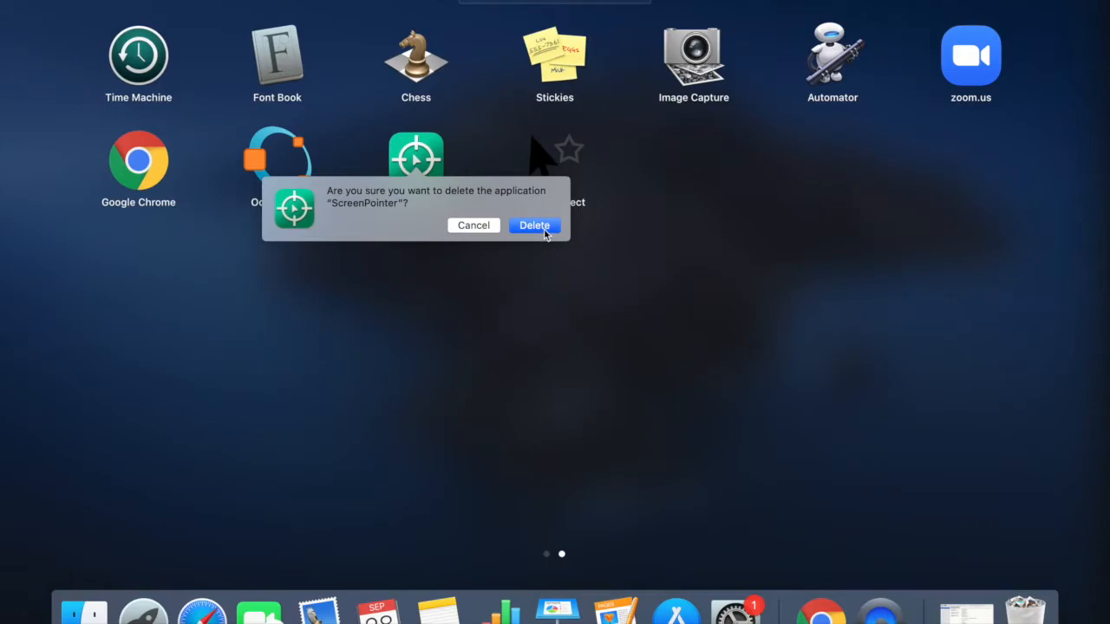
left_click(534, 225)
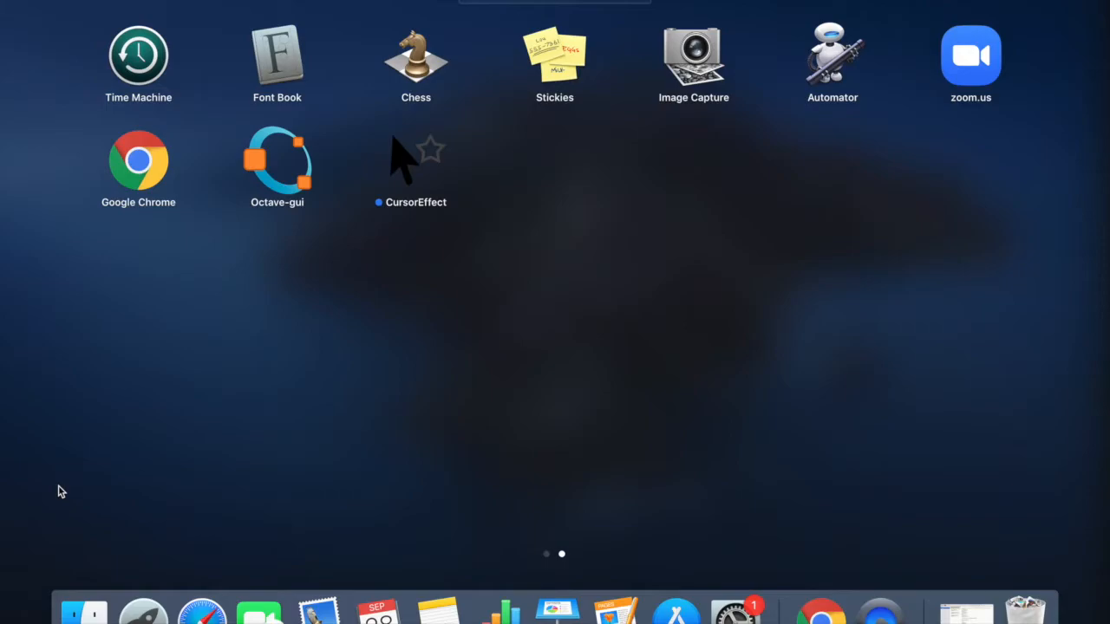
mouse_move(85, 613)
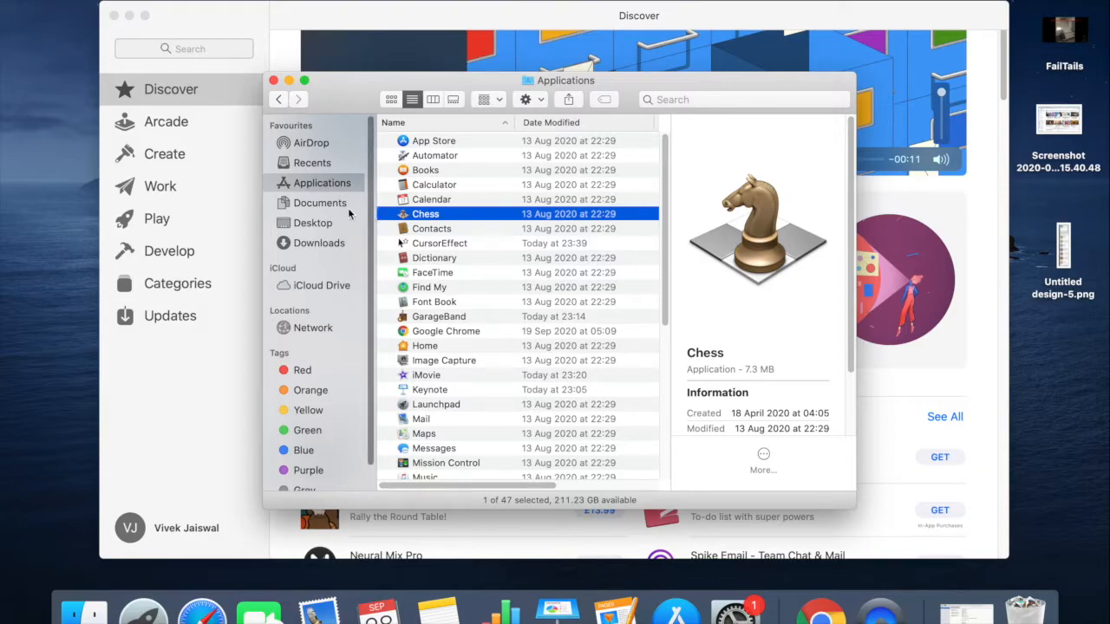
mouse_move(348, 218)
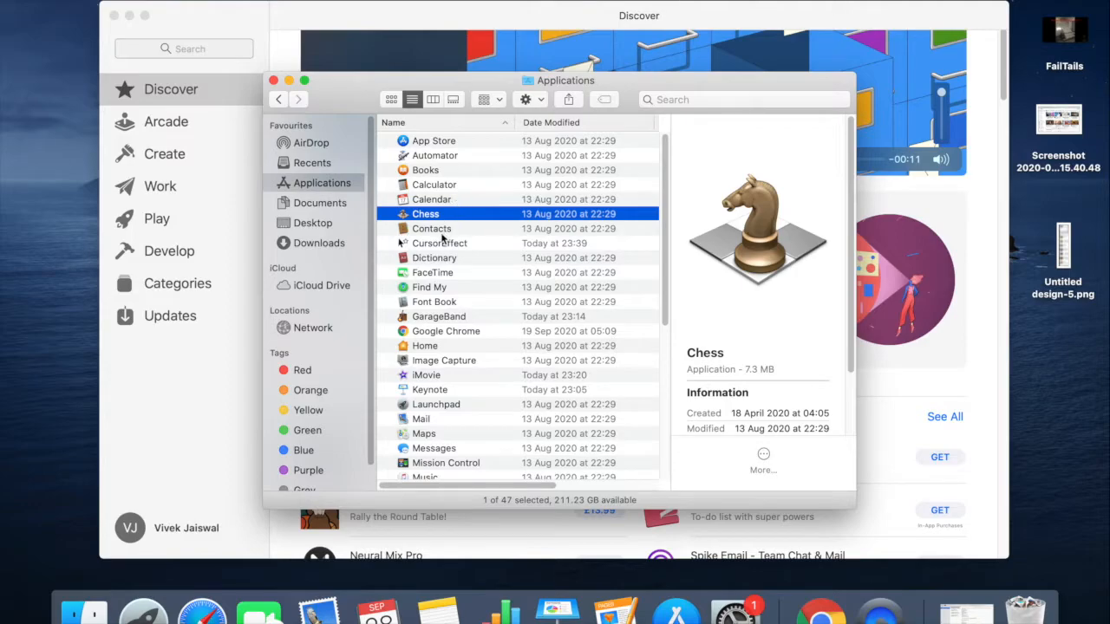
Select CursorEffect in Applications and move it to the Bin, authorising with the password.
left_click(439, 243)
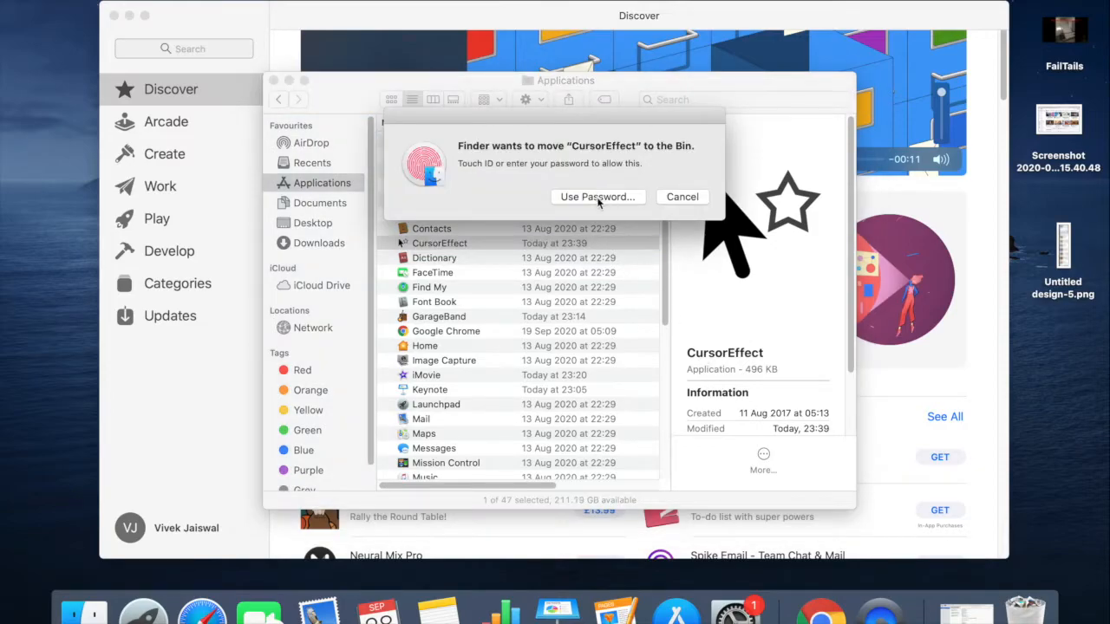
left_click(597, 197)
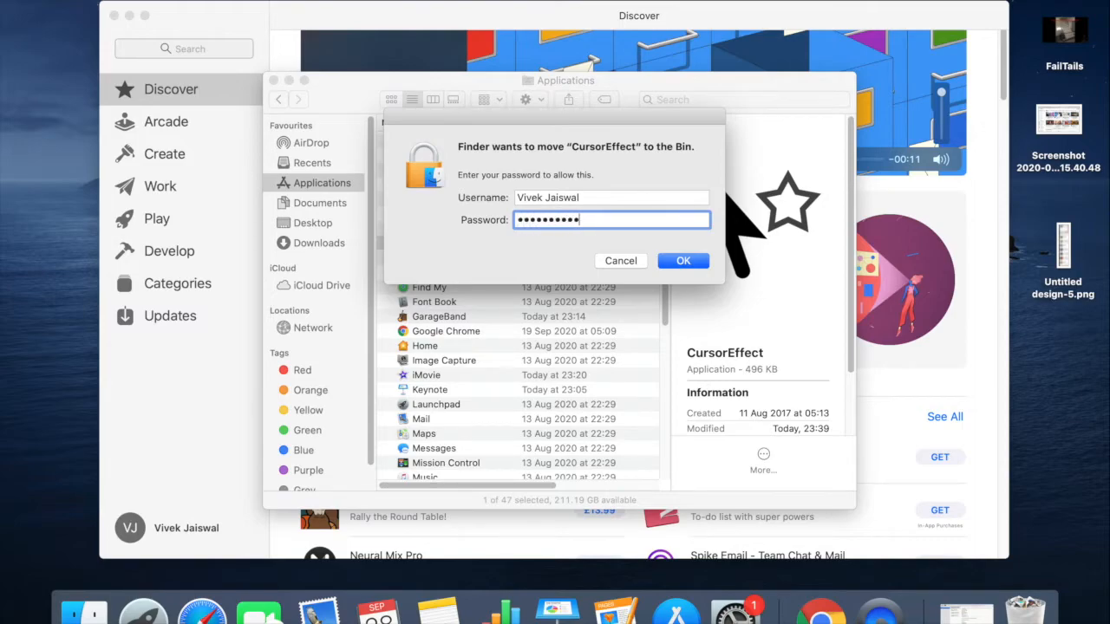
left_click(684, 261)
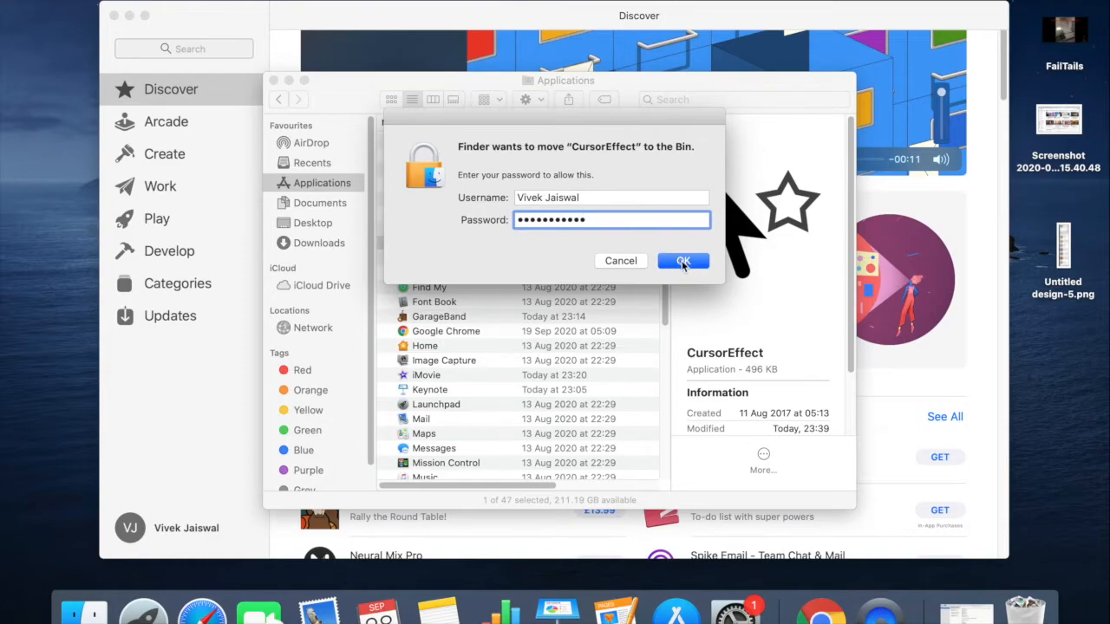
left_click(682, 261)
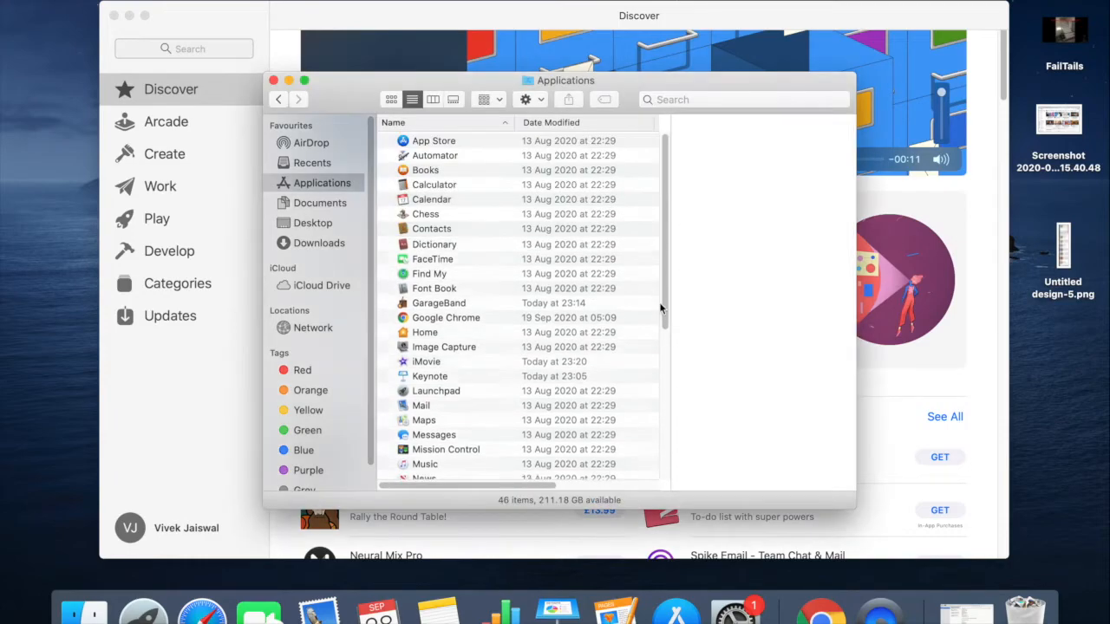